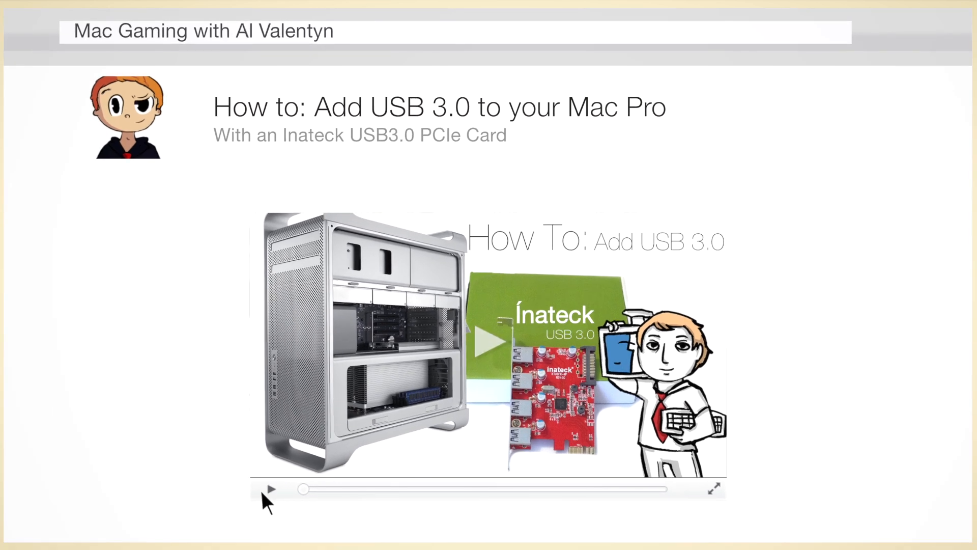
Dismiss the About This Mac overview and move the hardware report higher on screen
click(269, 489)
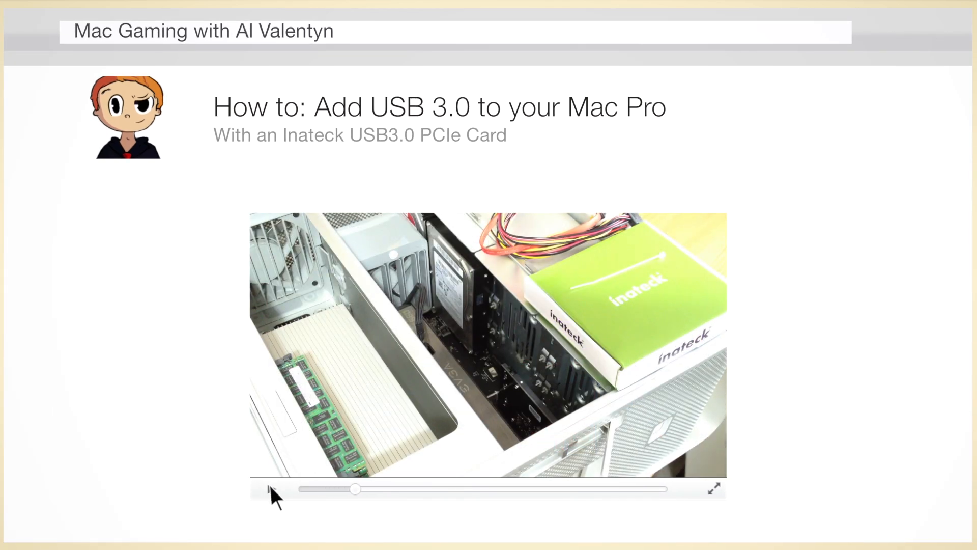
click(715, 490)
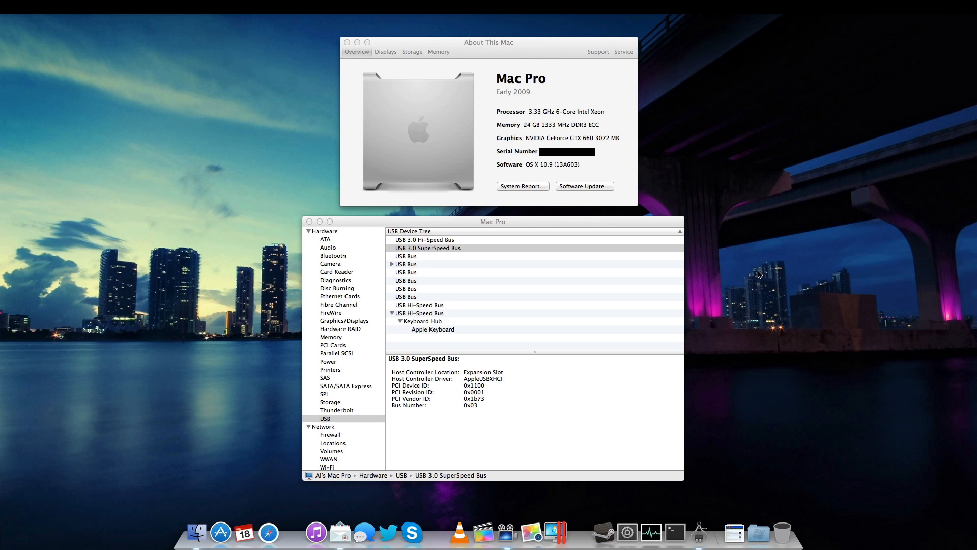
click(347, 43)
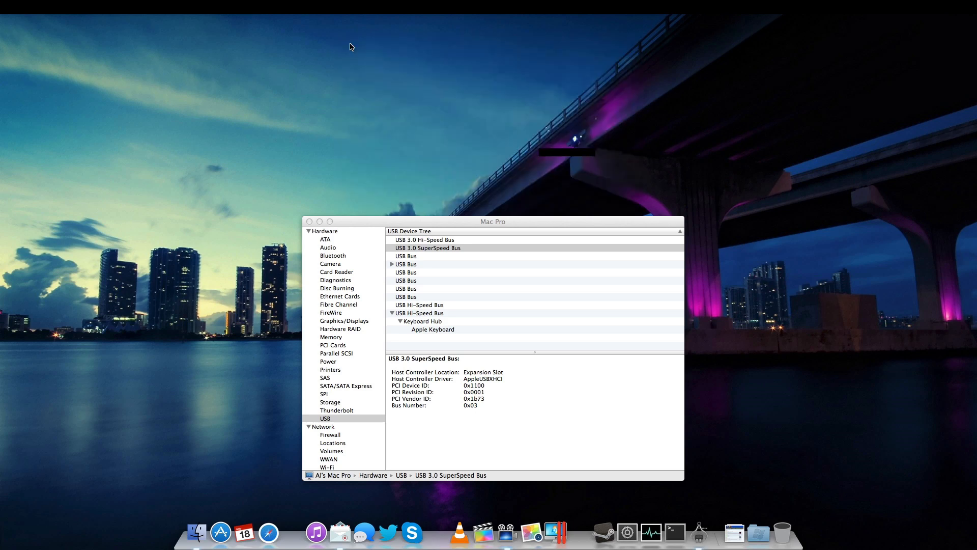
drag(493, 221, 493, 179)
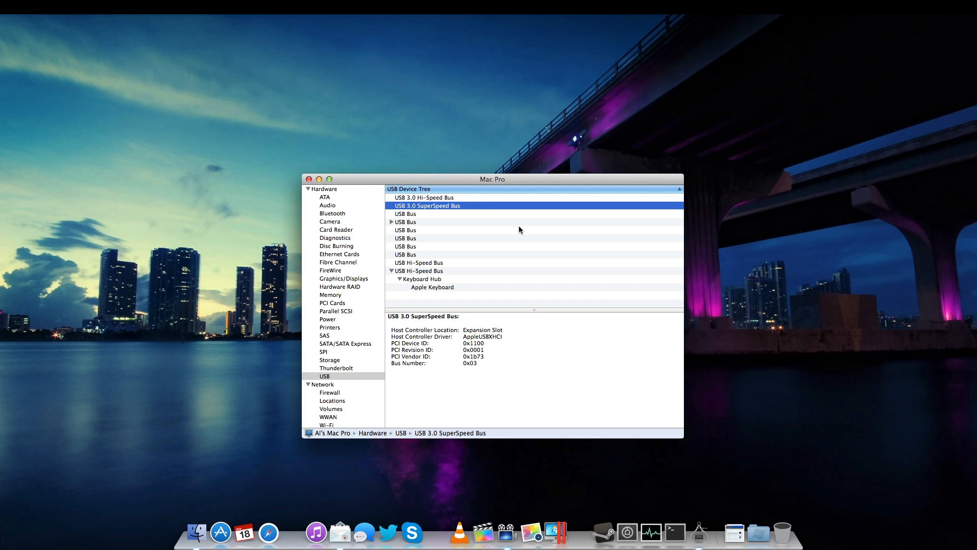
Select the USB 3.0 SuperSpeed Bus and highlight its Expansion Slot host controller location
click(325, 375)
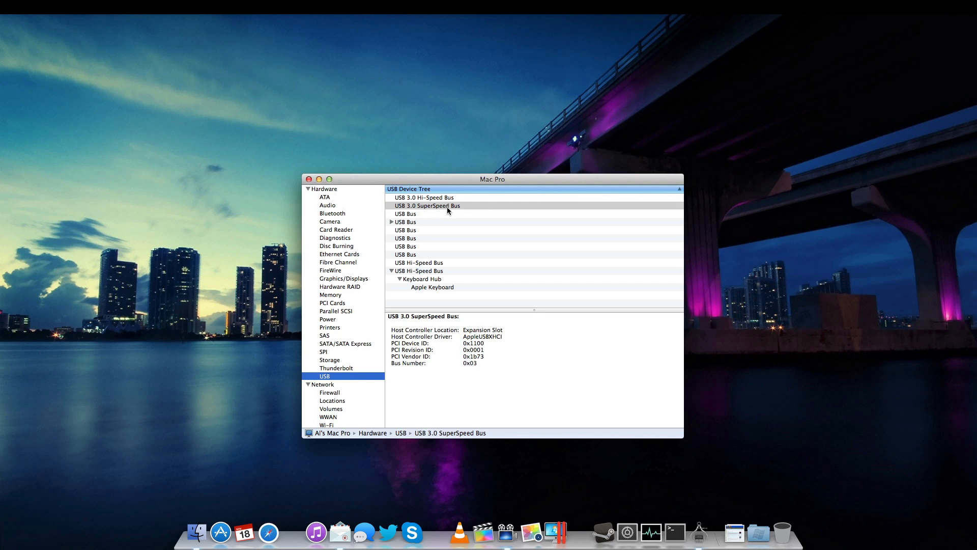
click(427, 206)
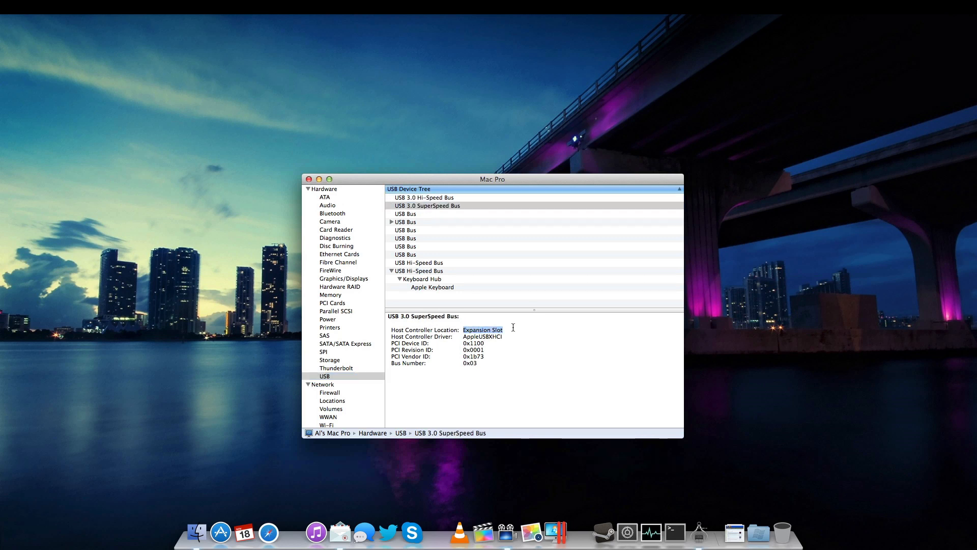
click(426, 206)
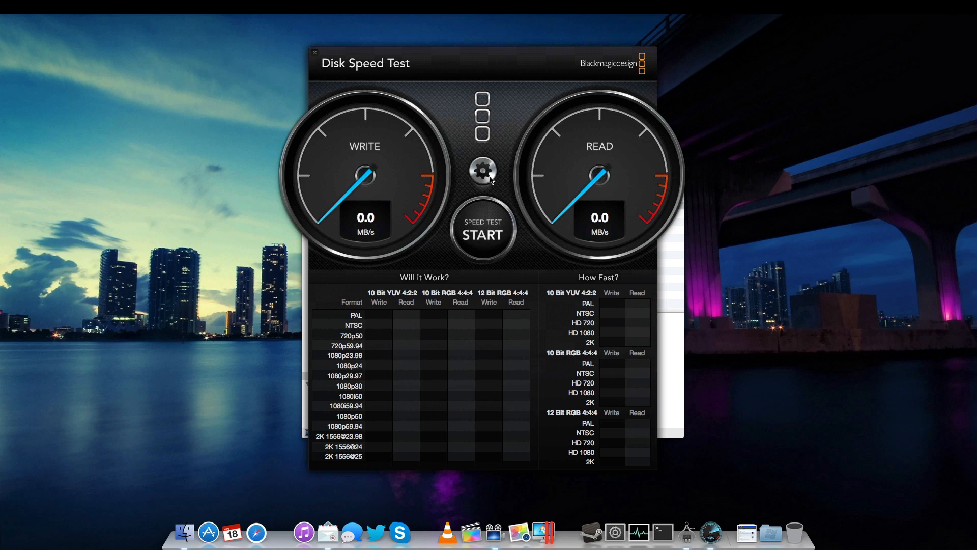
Bring up the Disk Speed Test settings gear with both gauges reading 0.0 MB/s
click(483, 170)
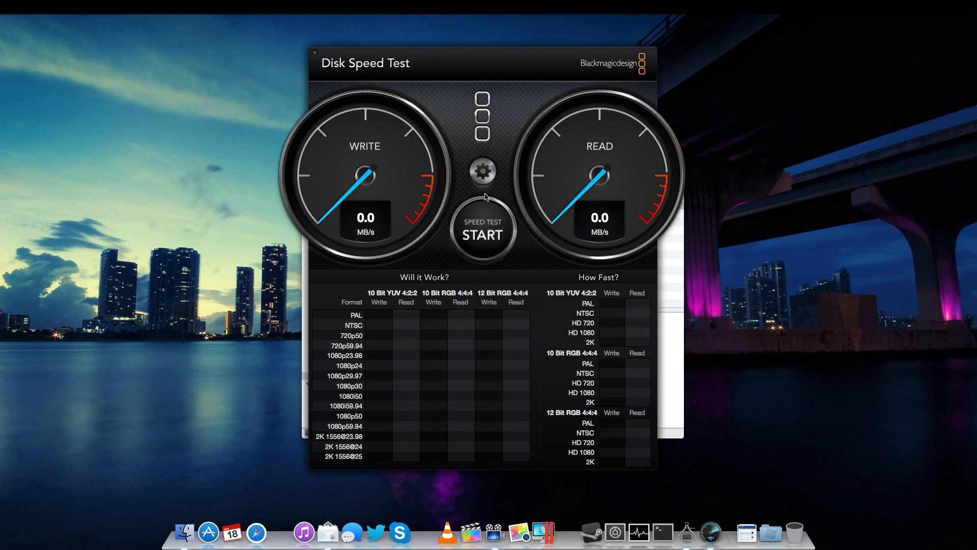
Choose the LaCie drive as the target drive for the test file
click(483, 234)
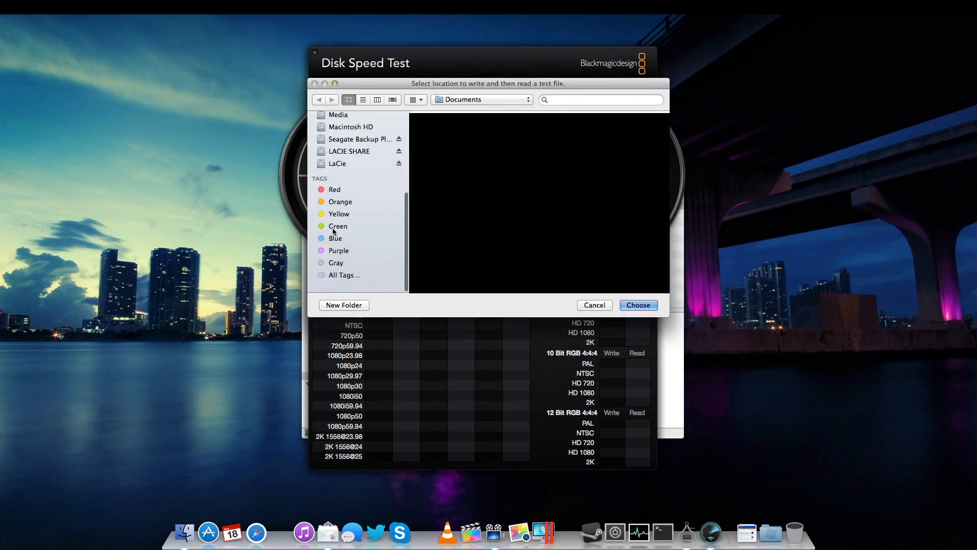
click(338, 174)
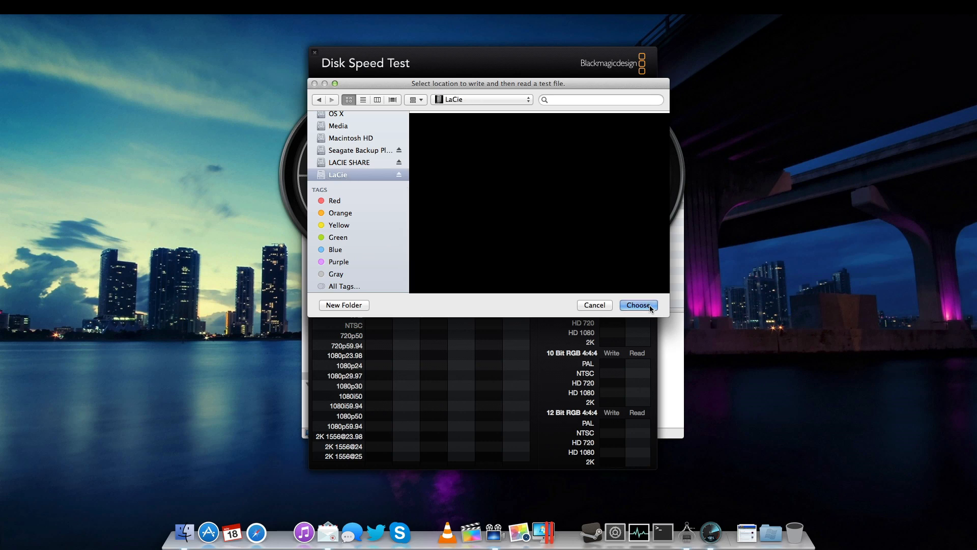
click(637, 304)
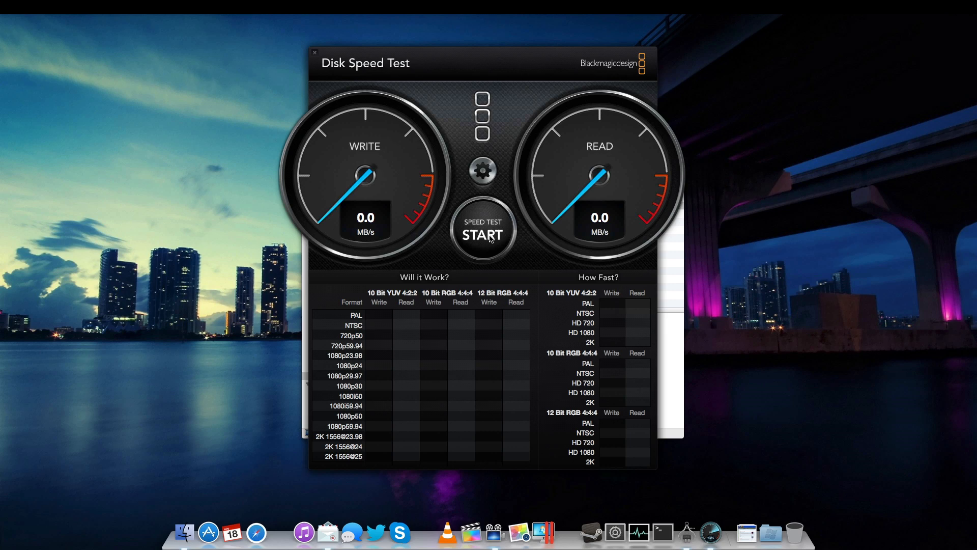
Start the speed test on LaCie, reaching about 164 MB/s write with format results appearing
click(483, 235)
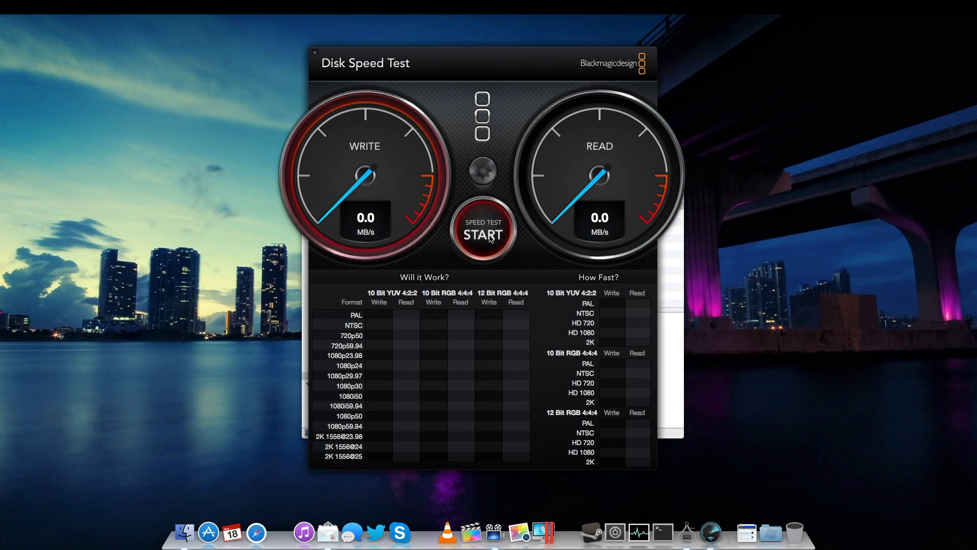
click(483, 235)
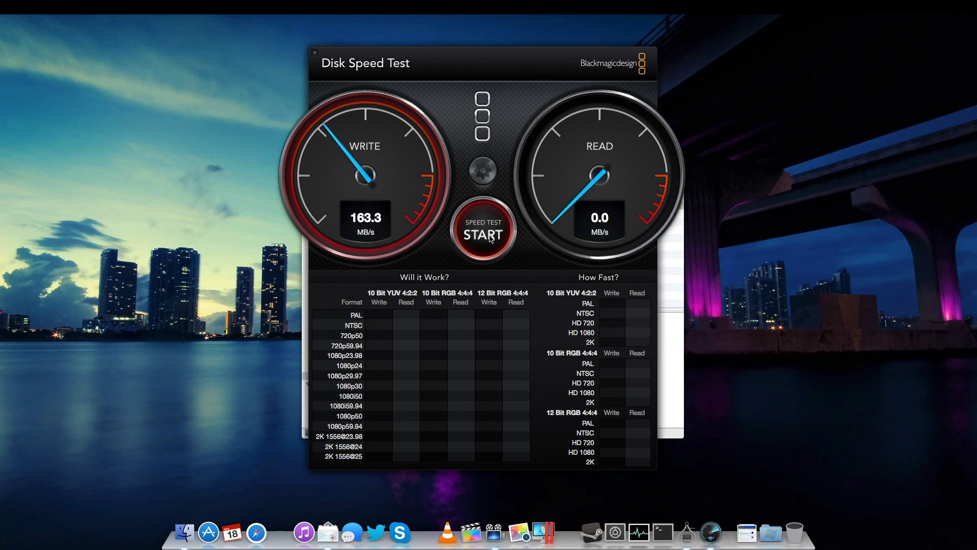
click(483, 237)
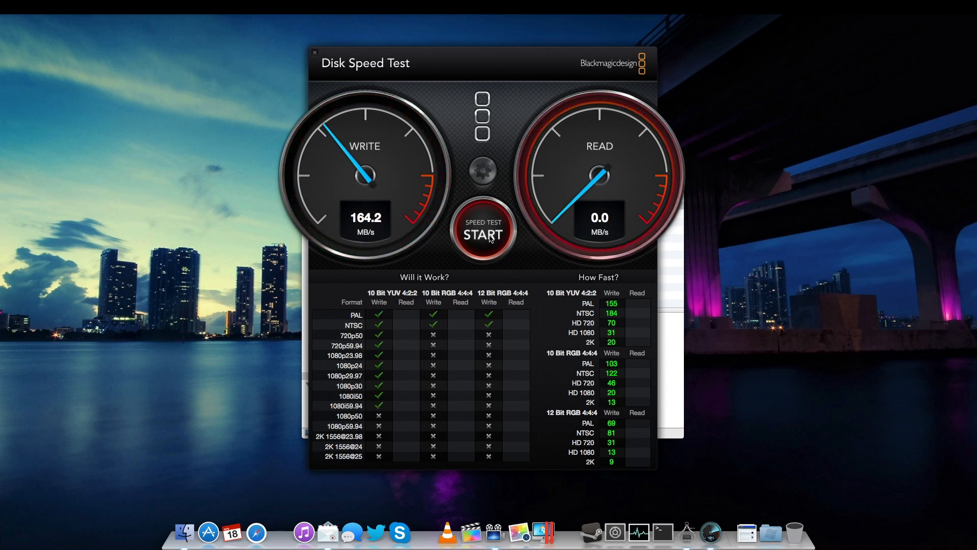